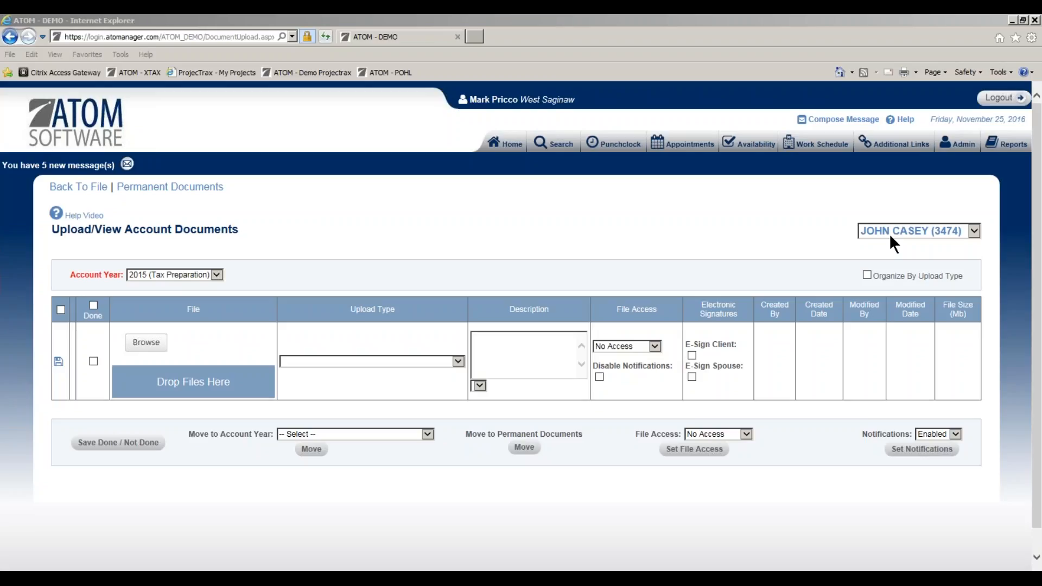
pyautogui.moveTo(270, 335)
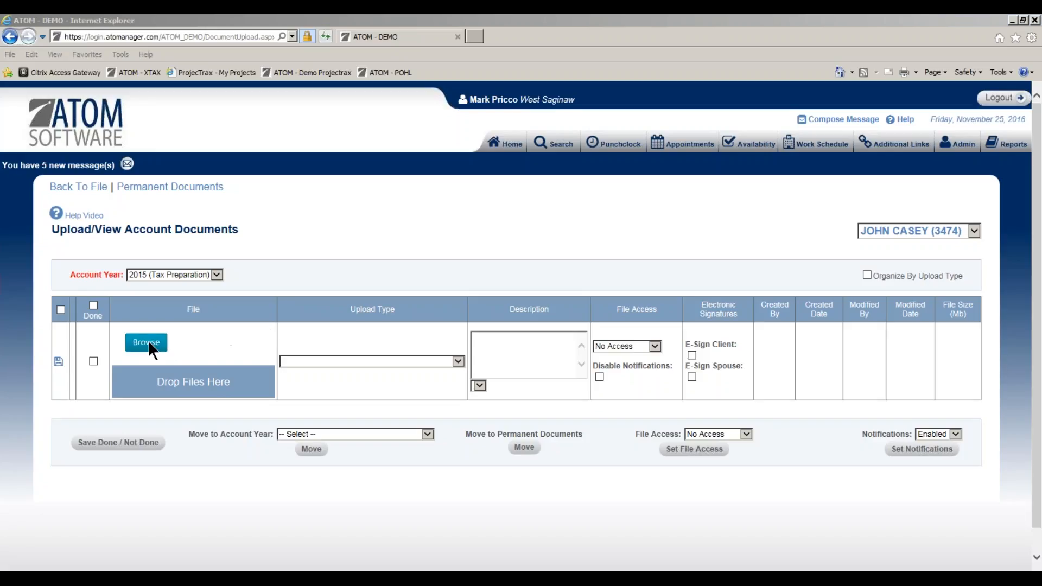
pyautogui.click(145, 342)
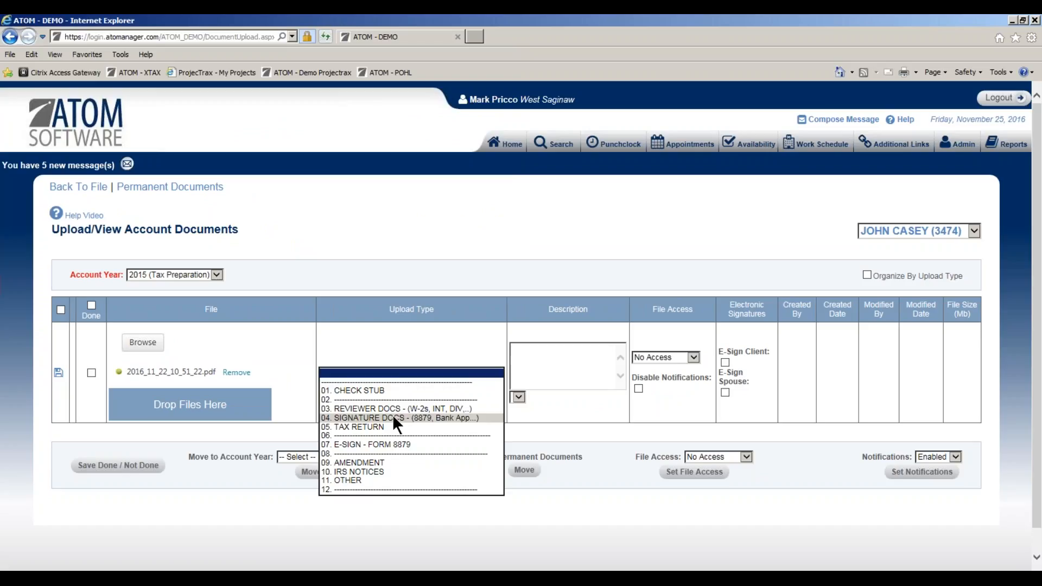
pyautogui.moveTo(392, 445)
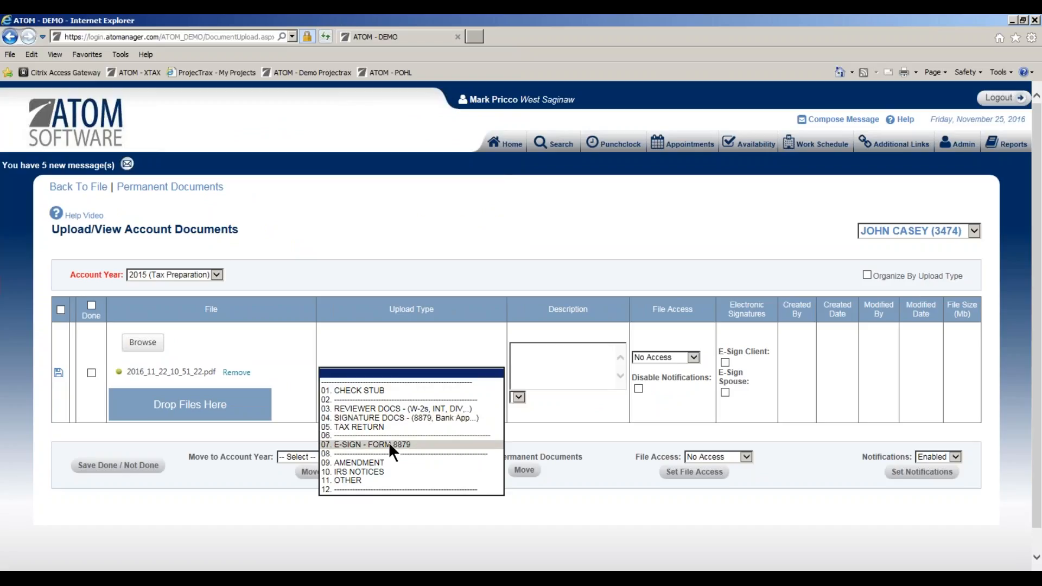
pyautogui.click(371, 444)
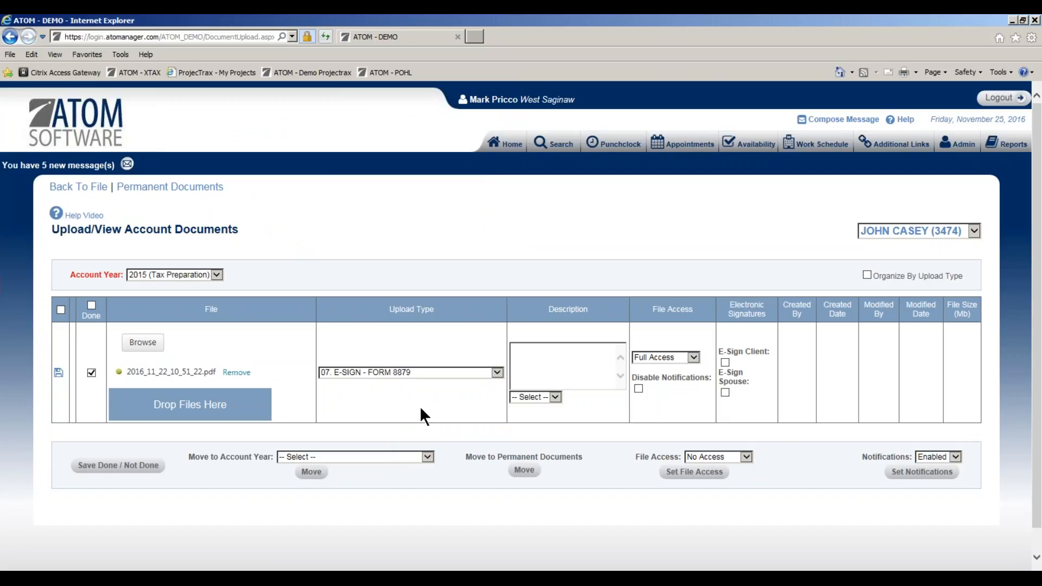
pyautogui.moveTo(657, 369)
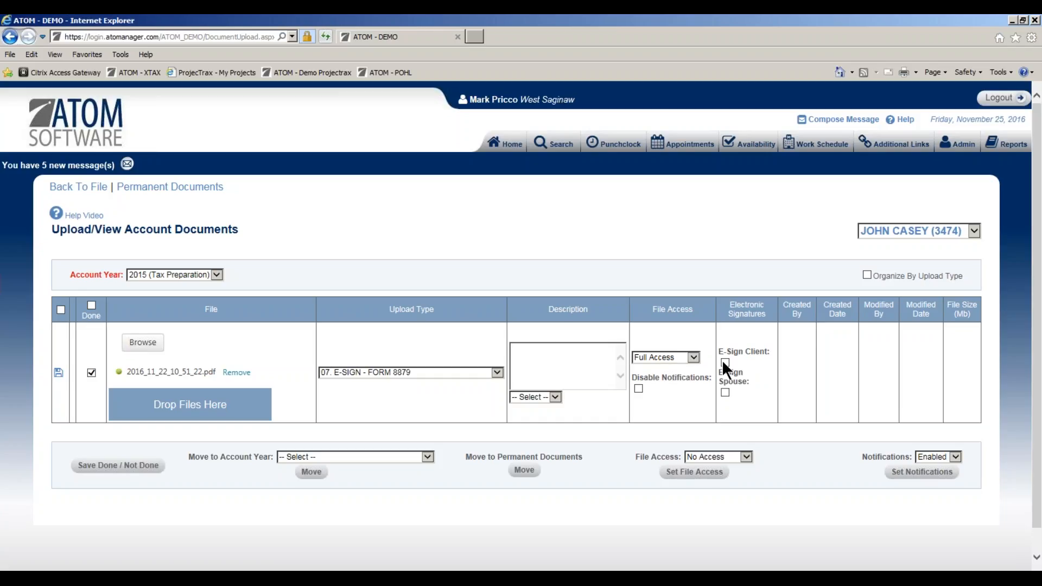
pyautogui.click(724, 362)
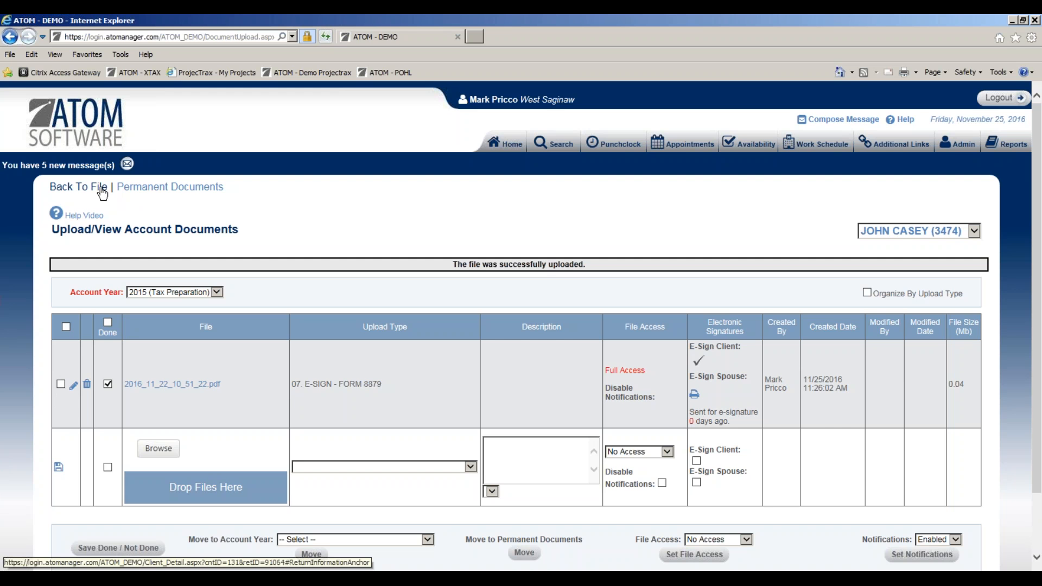
pyautogui.click(78, 187)
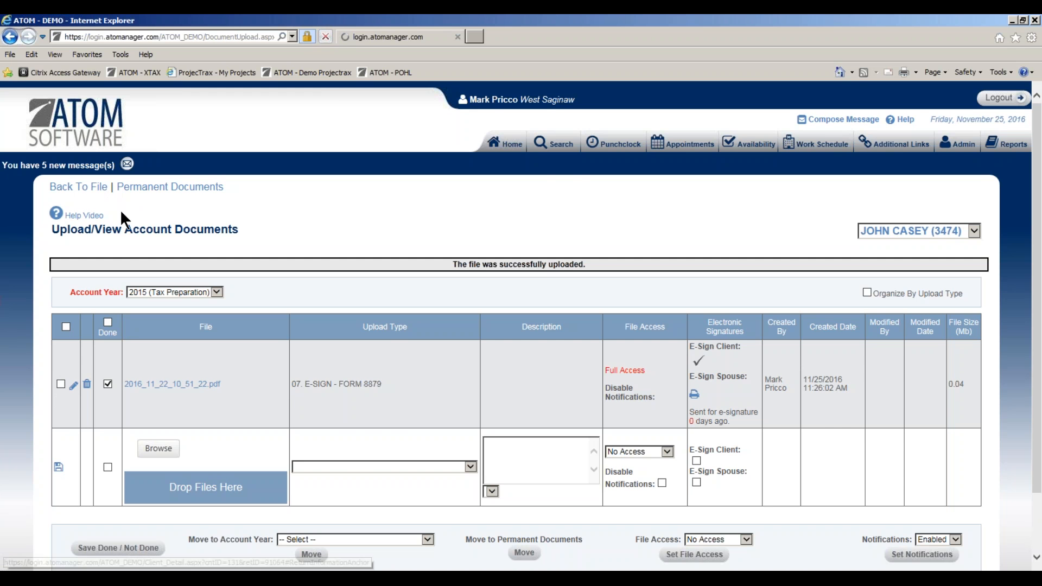
pyautogui.click(79, 187)
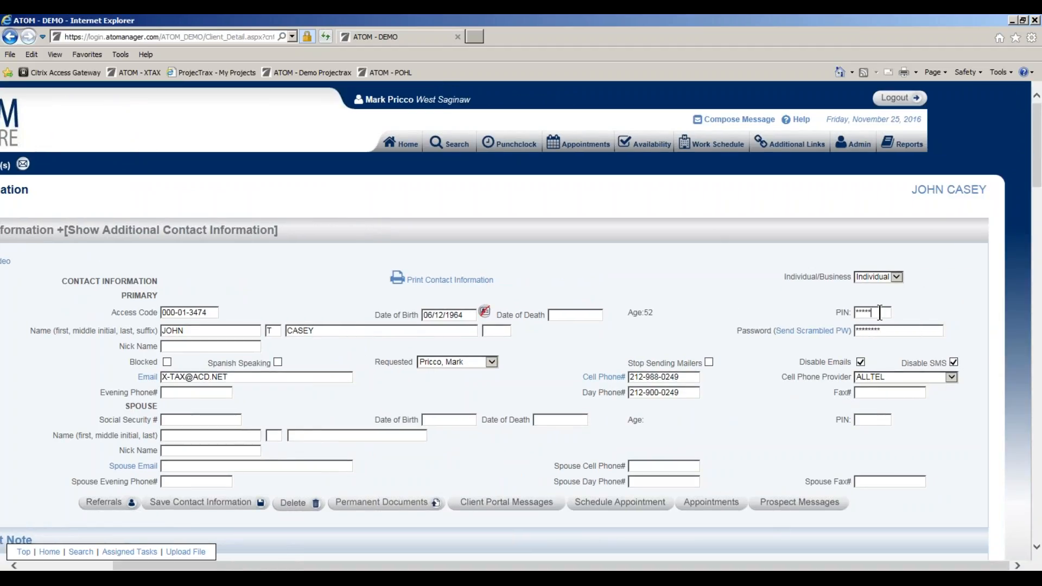
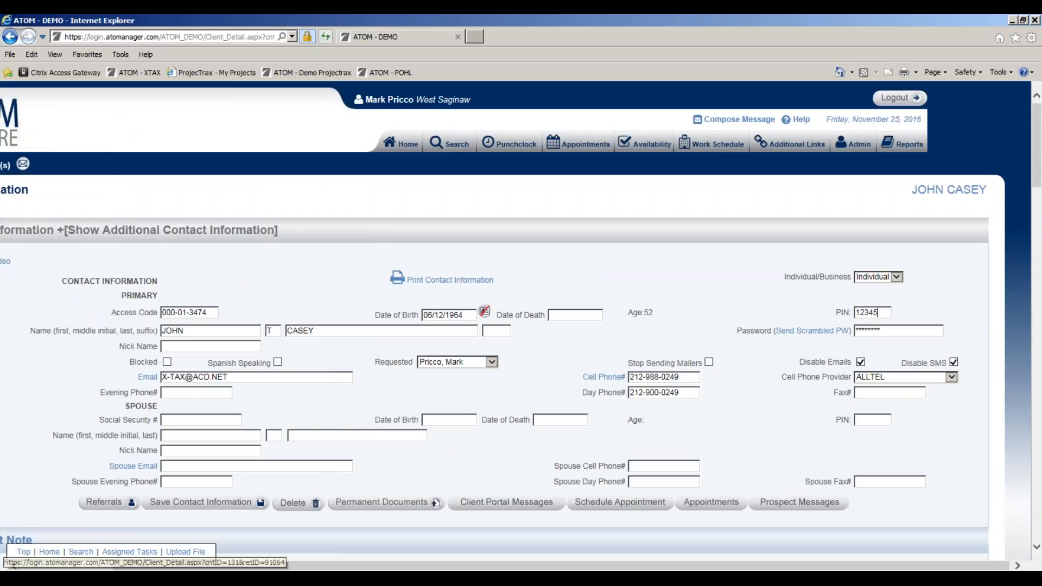
pyautogui.click(200, 501)
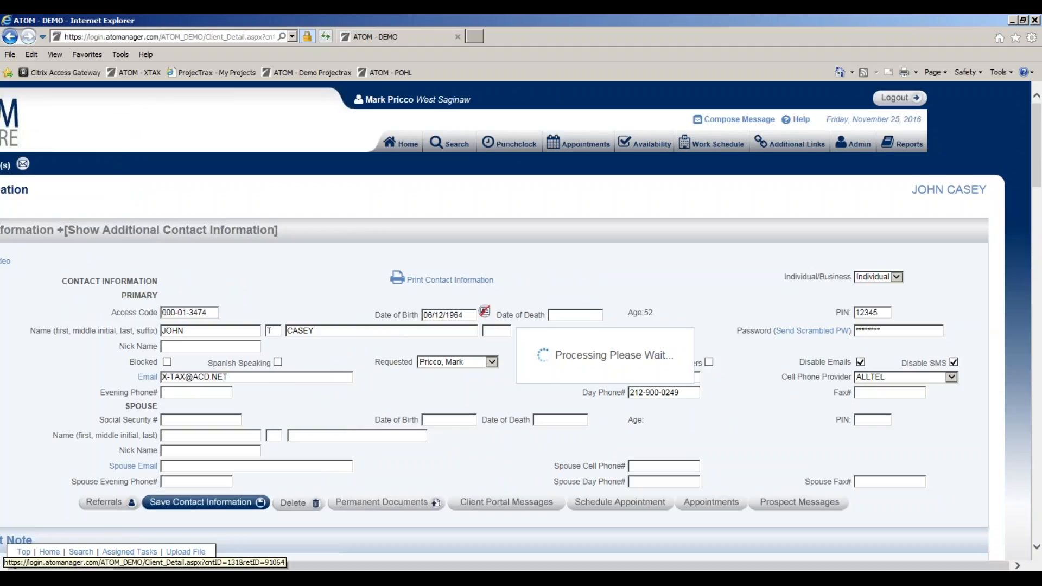
pyautogui.click(200, 501)
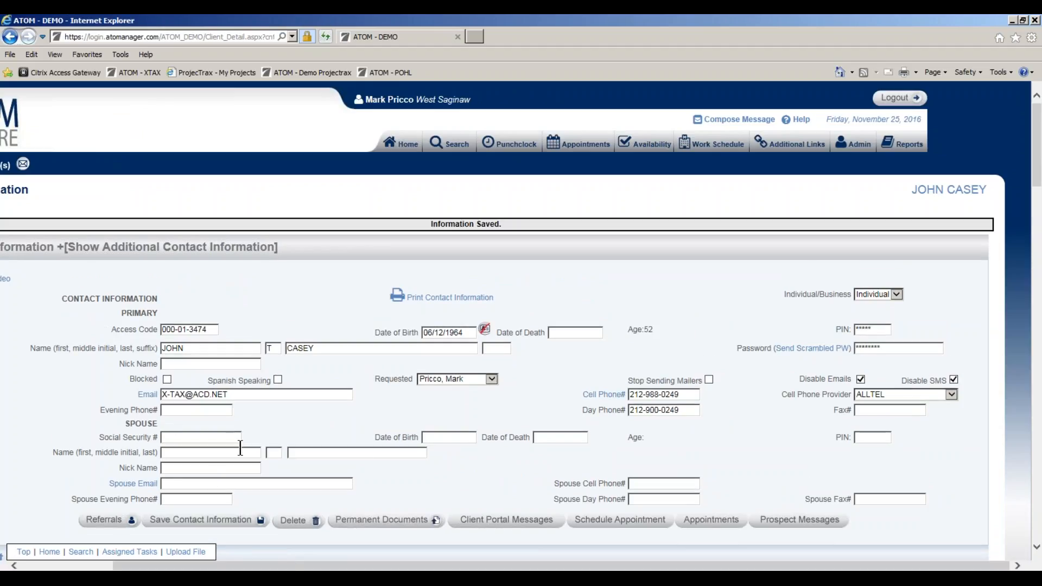
pyautogui.moveTo(872, 334)
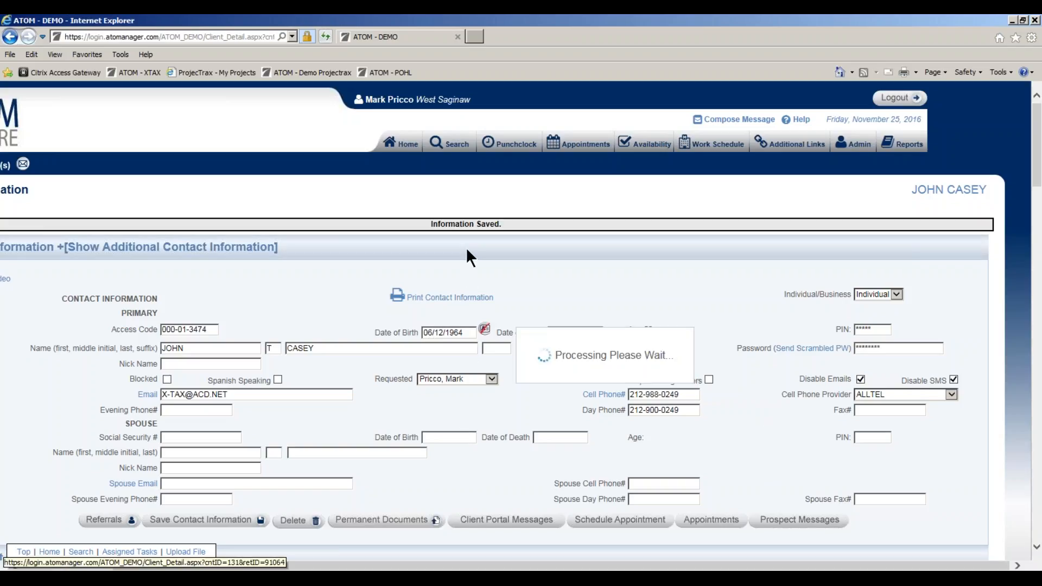
pyautogui.click(169, 246)
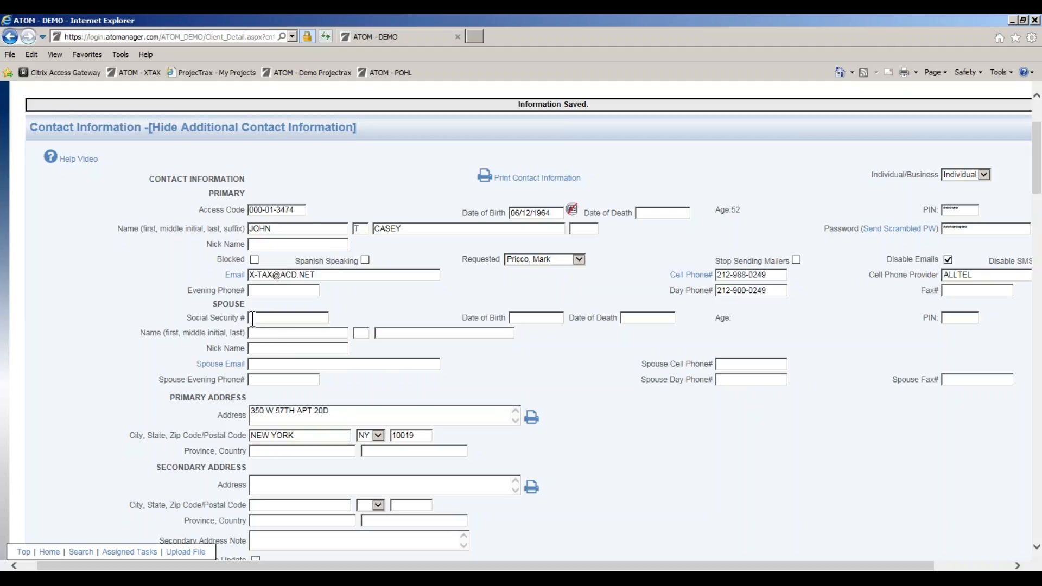
pyautogui.moveTo(330, 332)
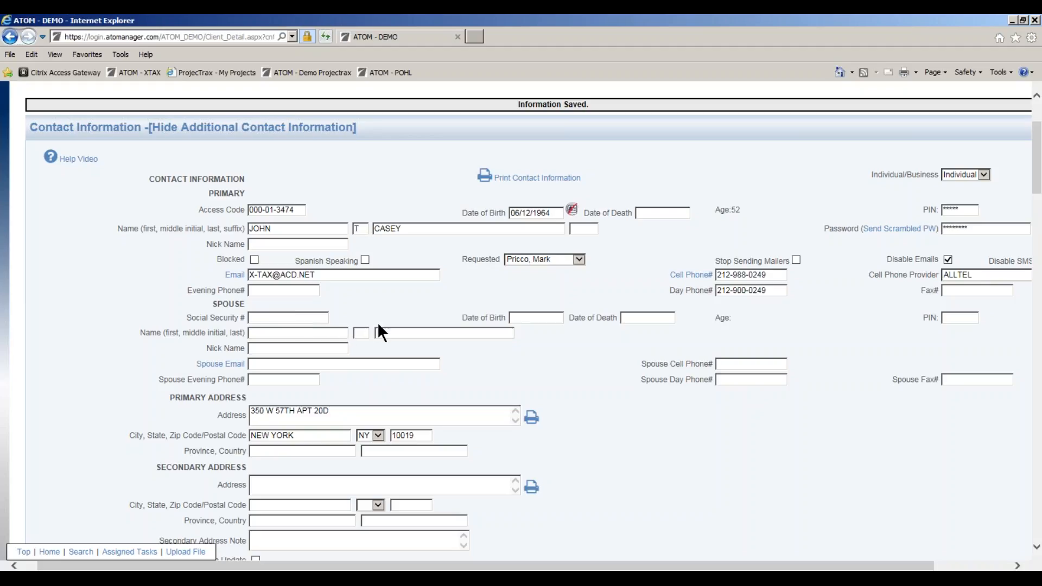
pyautogui.moveTo(326, 329)
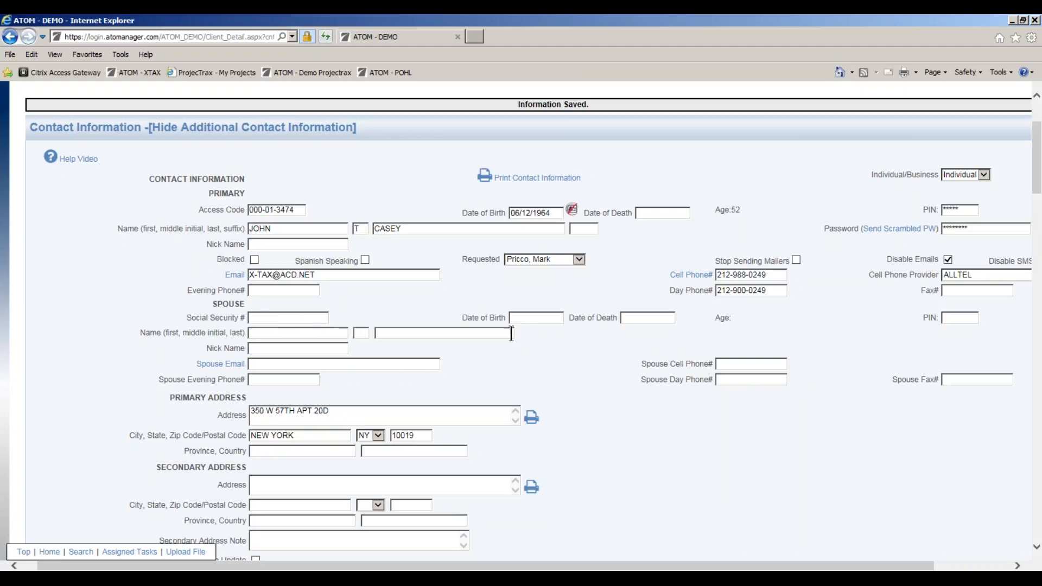
pyautogui.moveTo(502, 376)
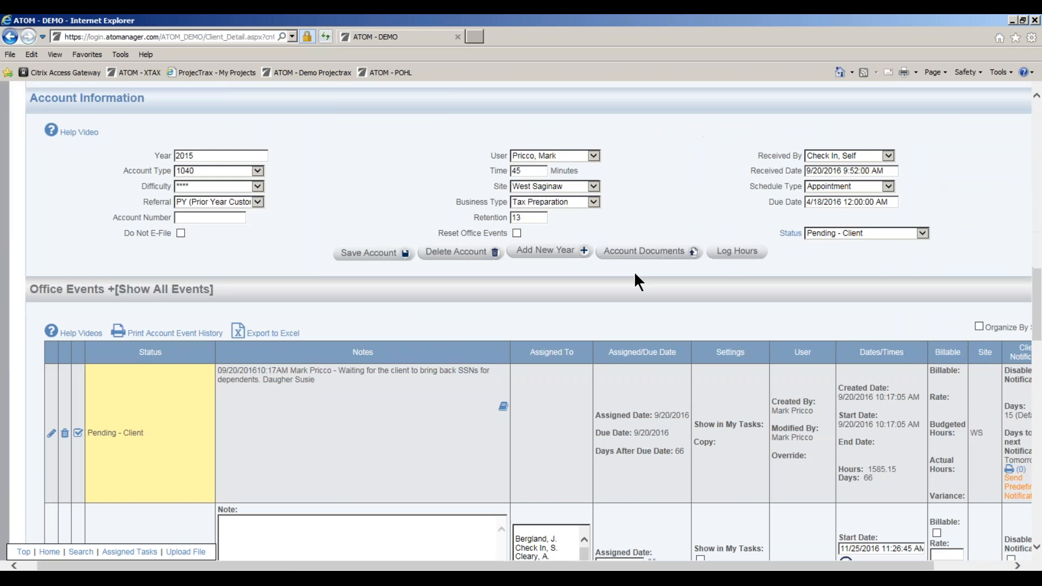
pyautogui.click(649, 250)
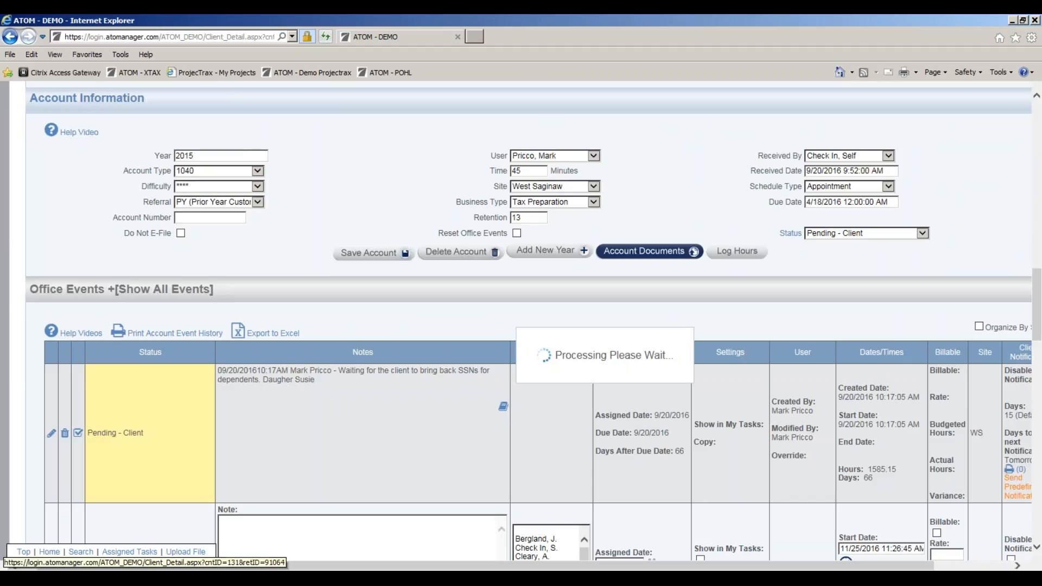
pyautogui.click(648, 251)
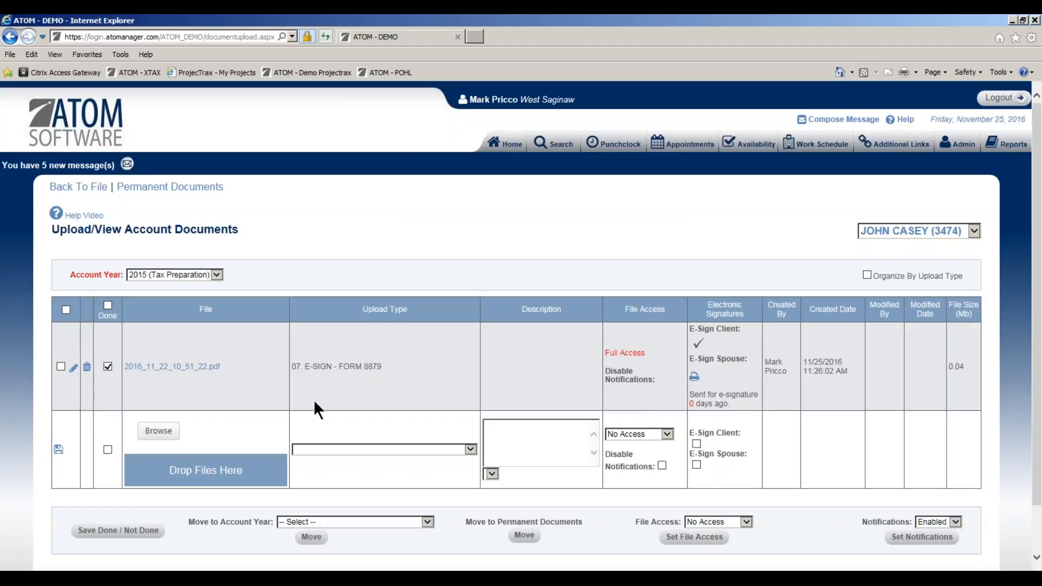
pyautogui.moveTo(729, 321)
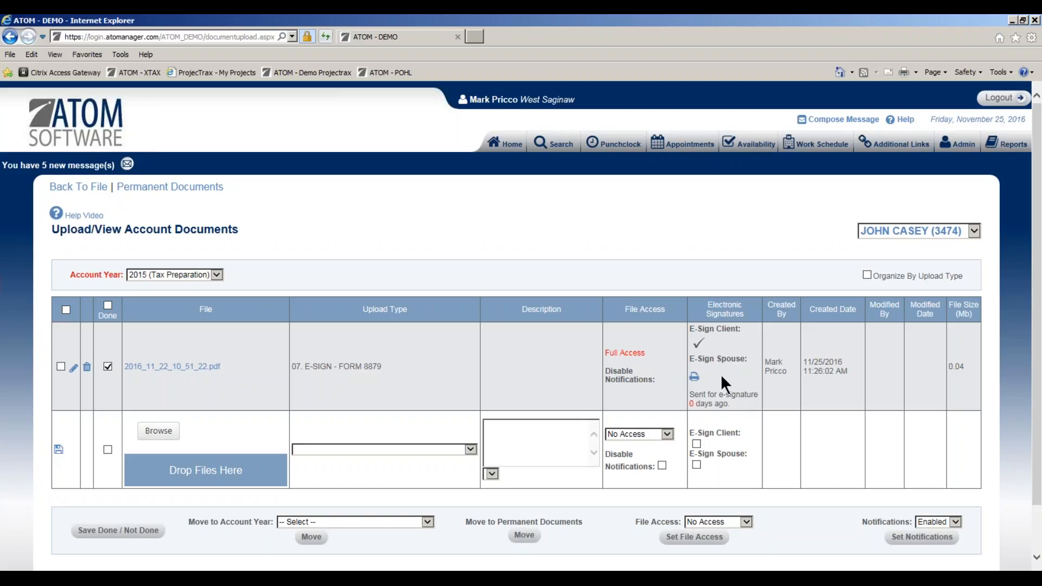
pyautogui.moveTo(703, 407)
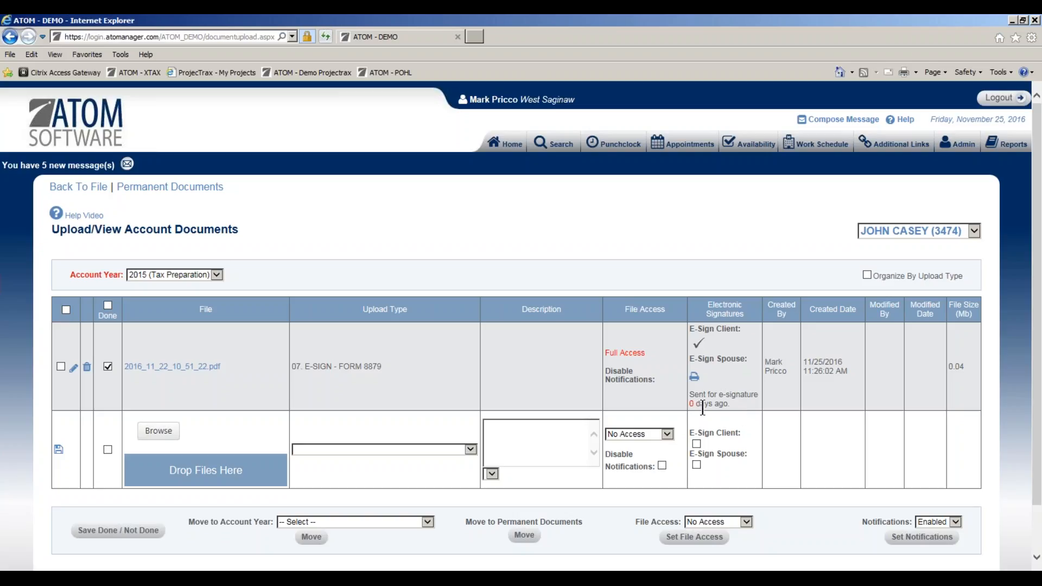
pyautogui.moveTo(724, 416)
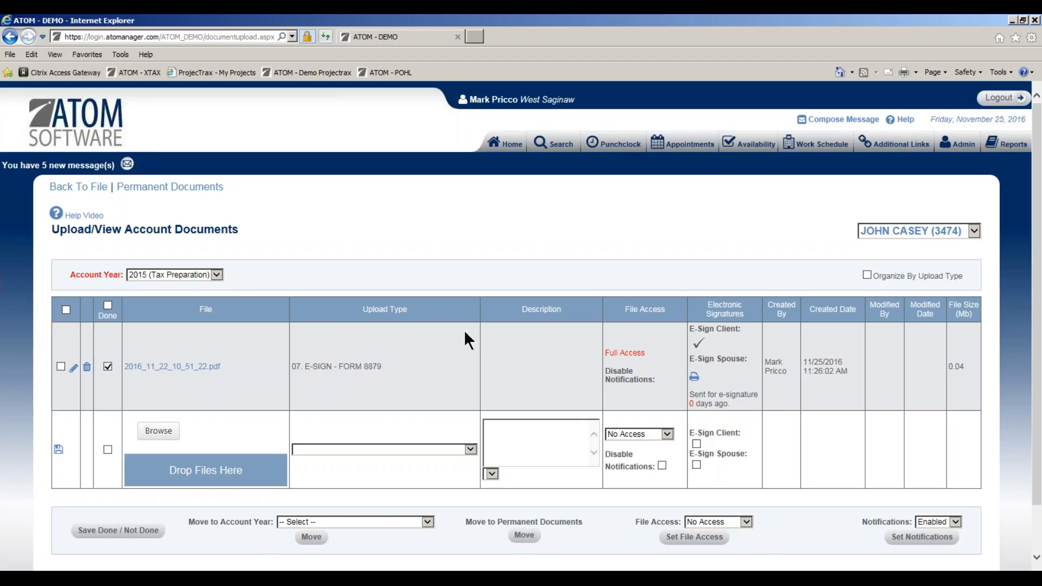
# Switch Account Year to 2014 (Tax Preparation) and view the signed Form 8879's signature certificate.
pyautogui.click(173, 275)
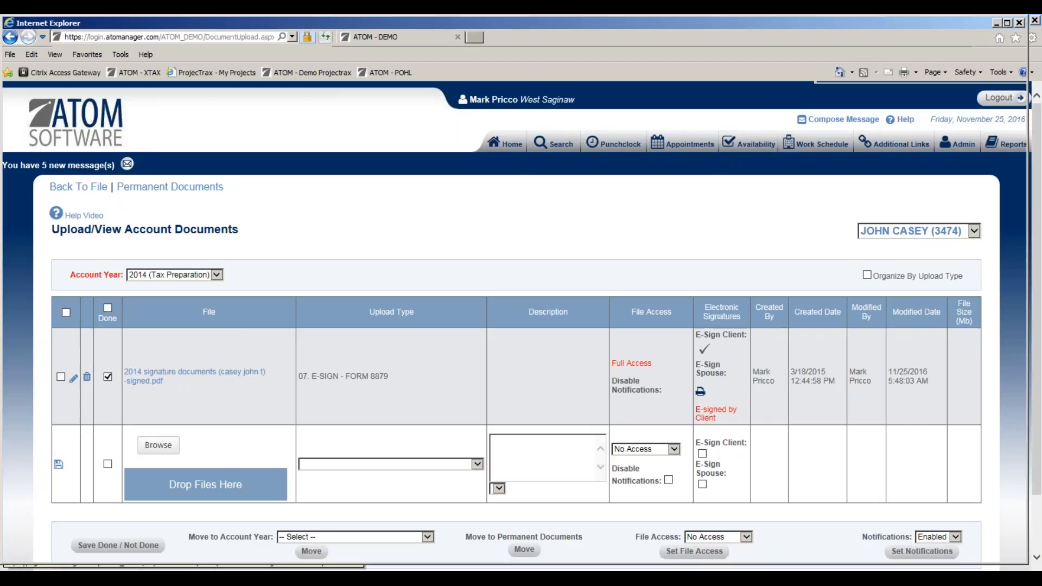
pyautogui.click(715, 412)
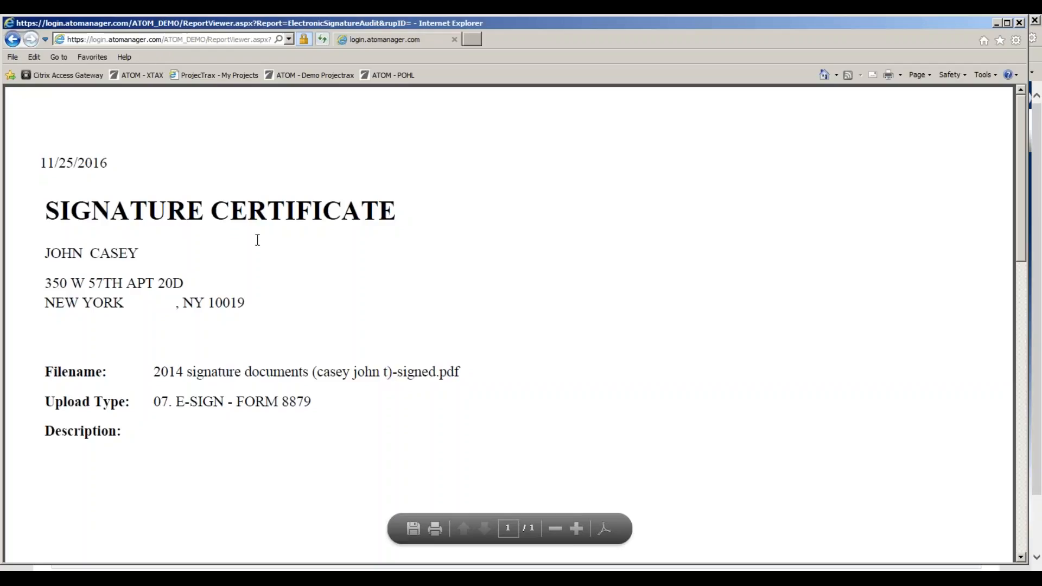
pyautogui.scroll(-3)
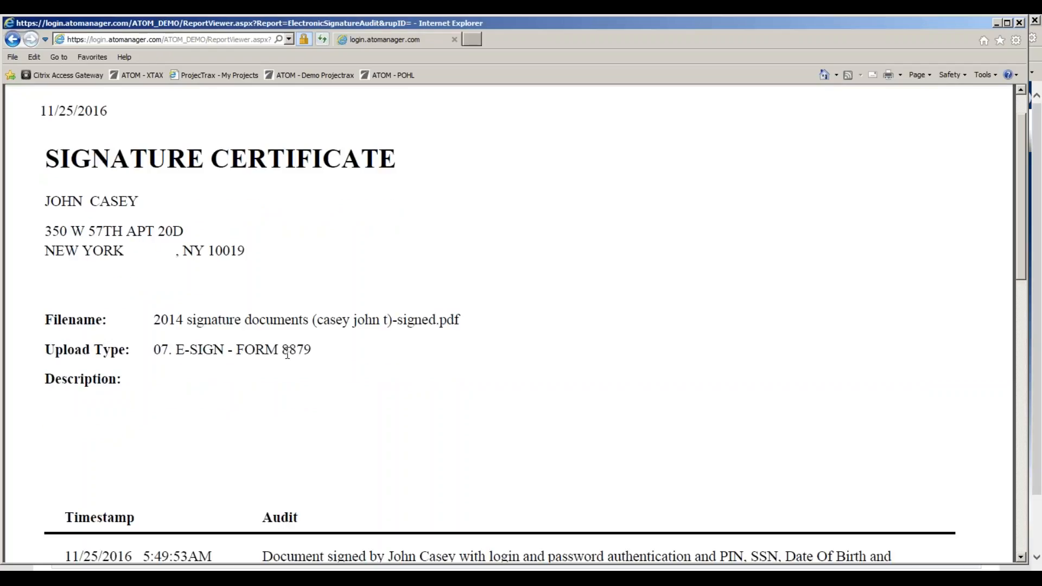
pyautogui.scroll(-3)
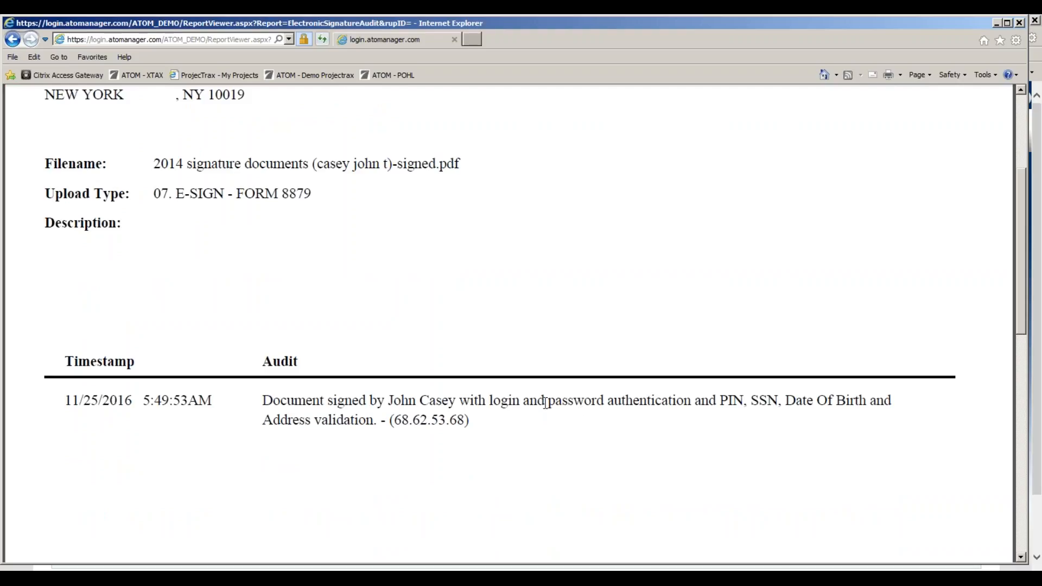
pyautogui.moveTo(564, 410)
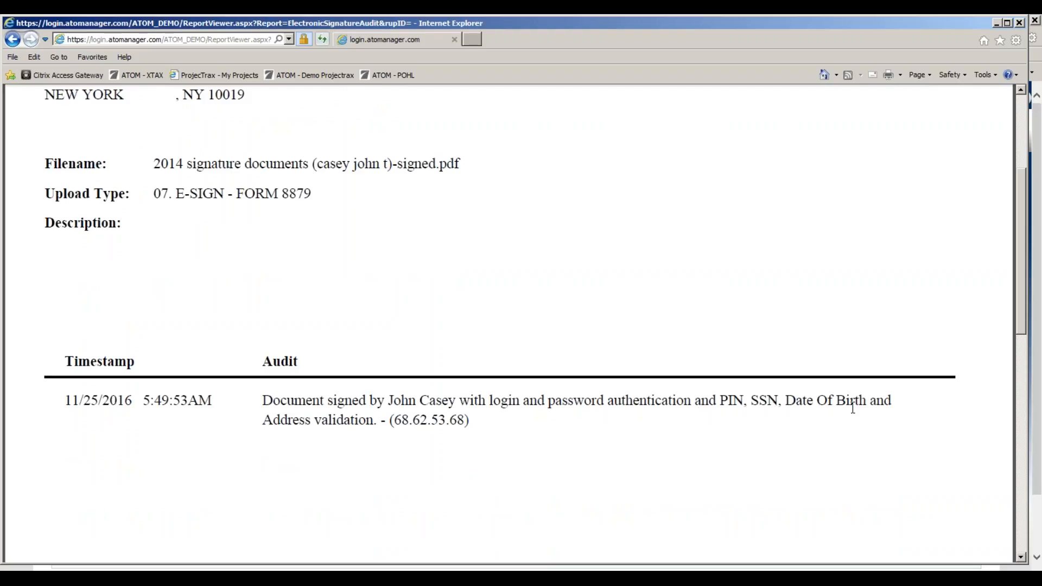
pyautogui.moveTo(310, 422)
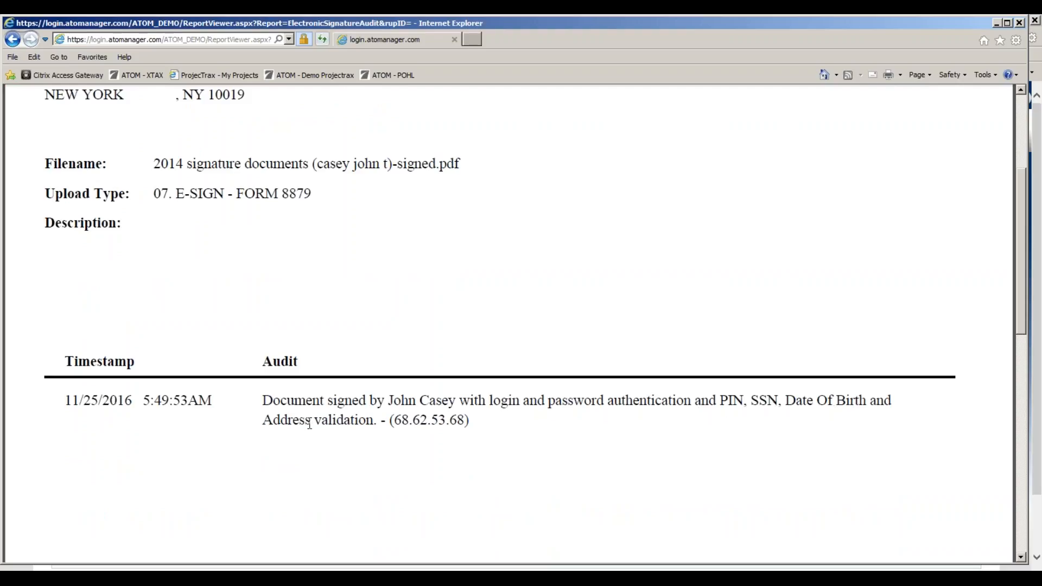